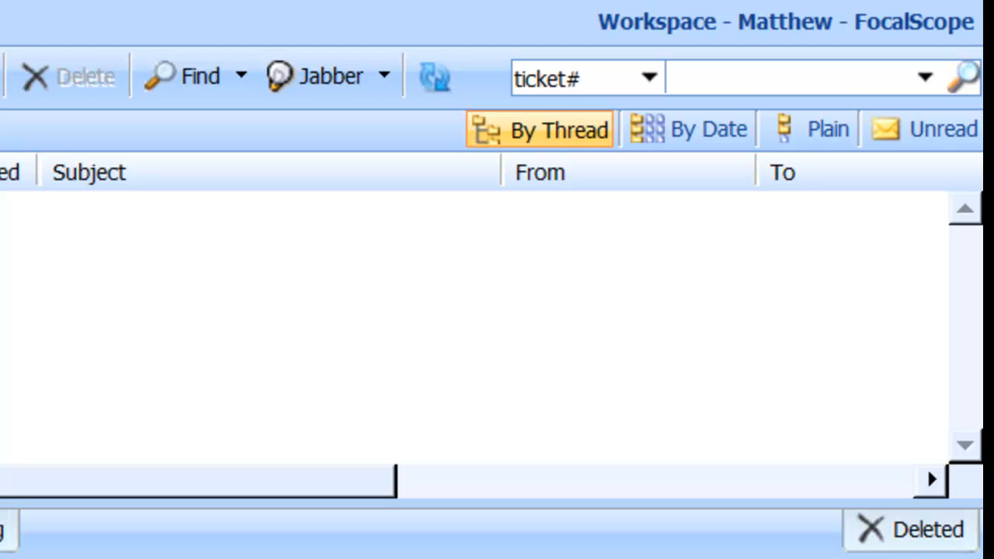
pyautogui.moveTo(375, 155)
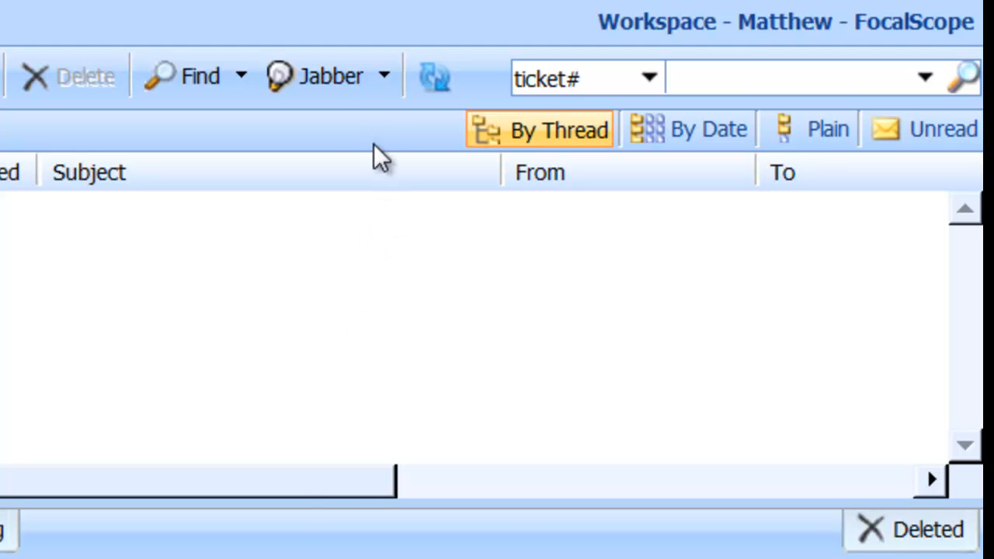
# Step: Preview the chat contacts list, then bring up the full Jabber contacts window
pyautogui.click(383, 75)
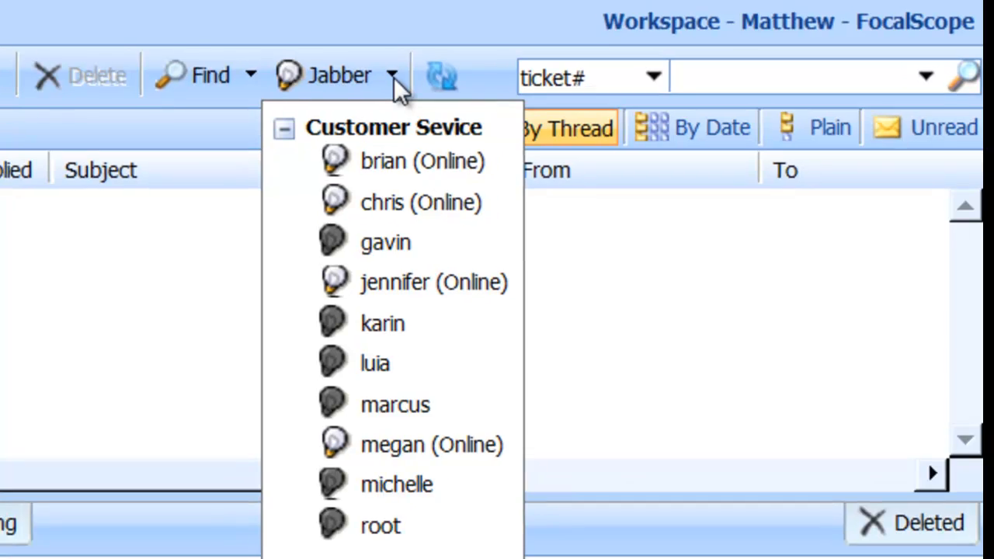
pyautogui.click(338, 75)
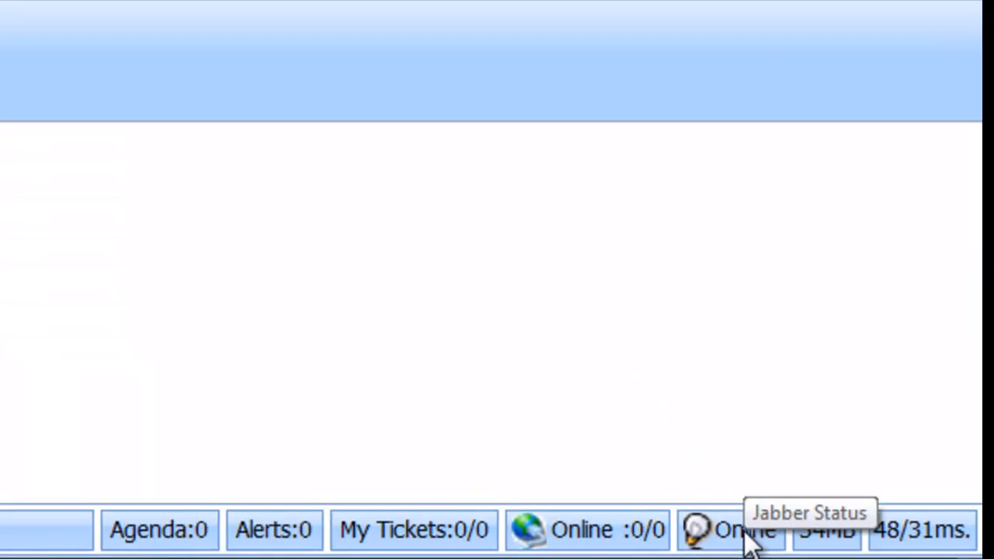
pyautogui.click(730, 531)
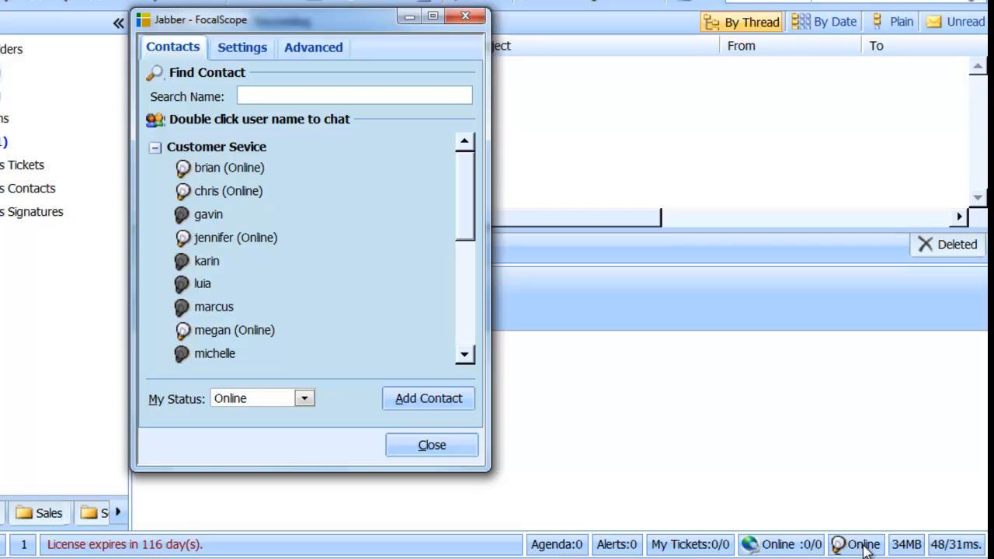
pyautogui.moveTo(635, 351)
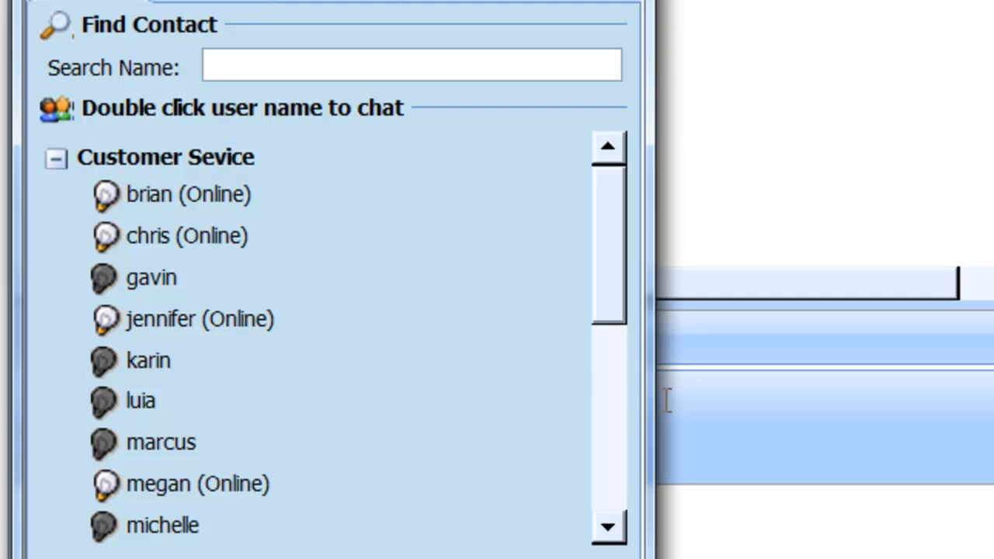
# Step: Scroll through the Customer Service and Sales contact groups and their online status
pyautogui.scroll(-3)
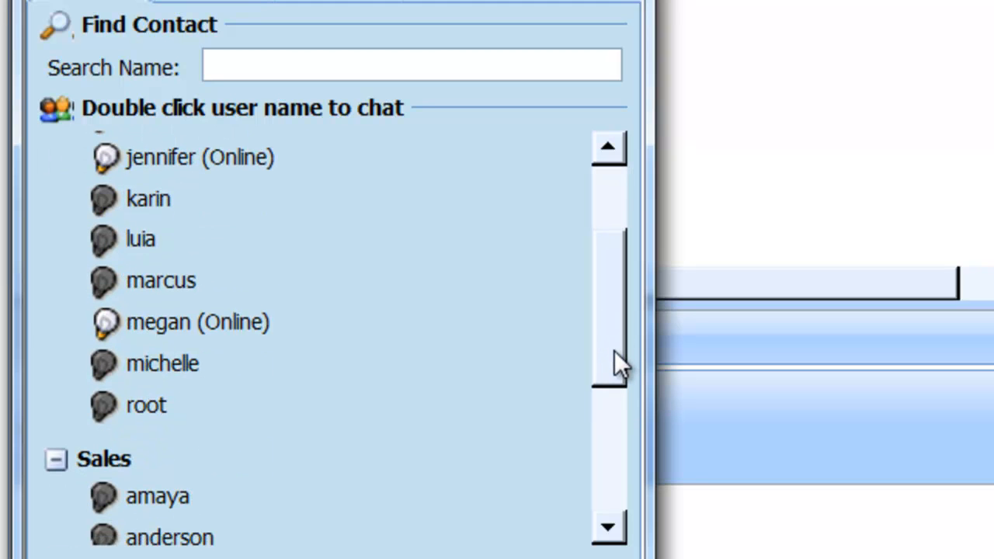
pyautogui.scroll(3)
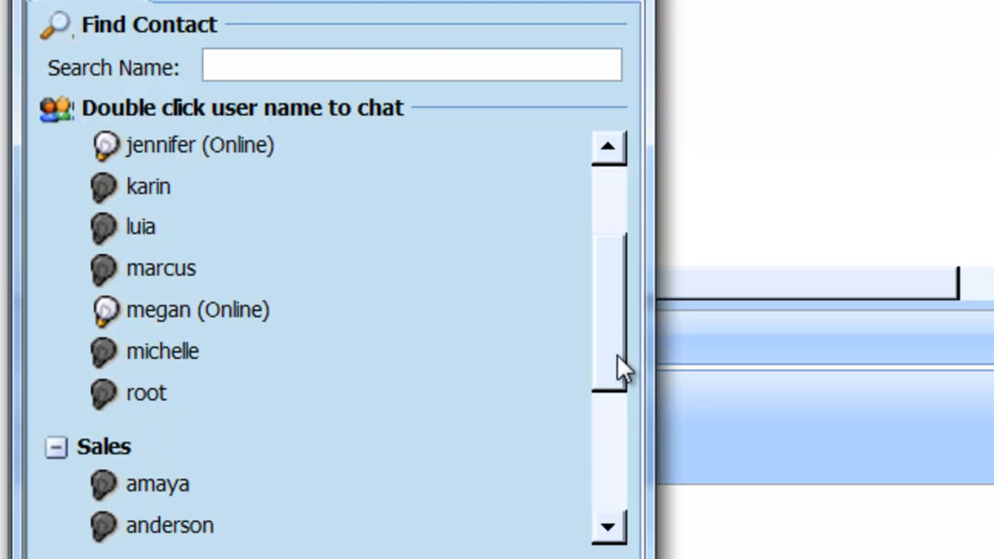
pyautogui.moveTo(621, 358)
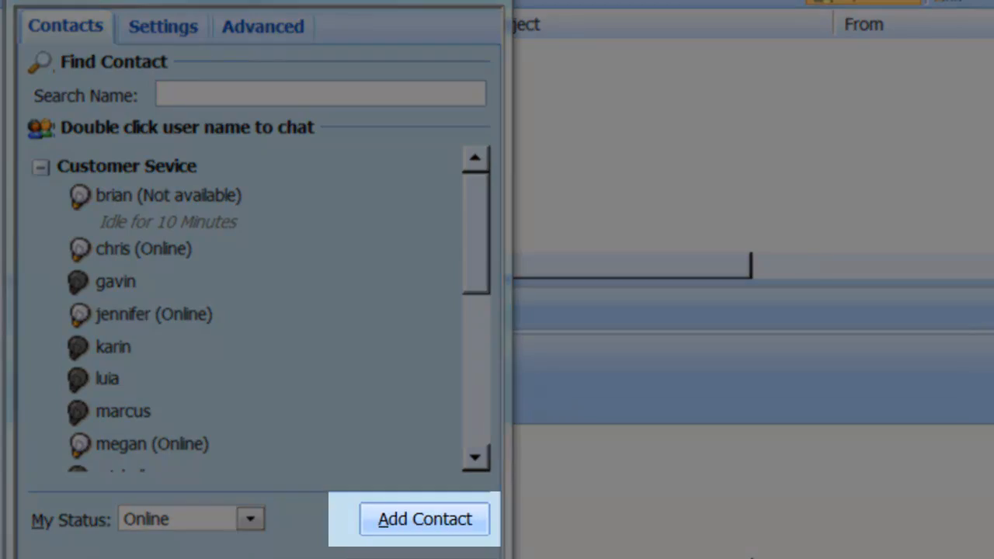
pyautogui.click(424, 519)
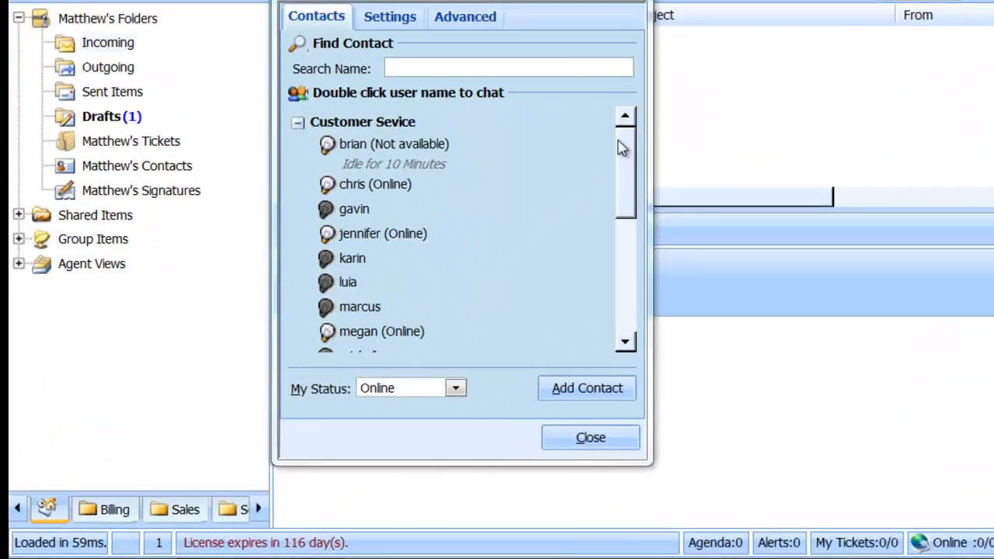
# Step: Review the Jabber messaging preferences and account search options, then enter a contact's chat log
pyautogui.click(457, 388)
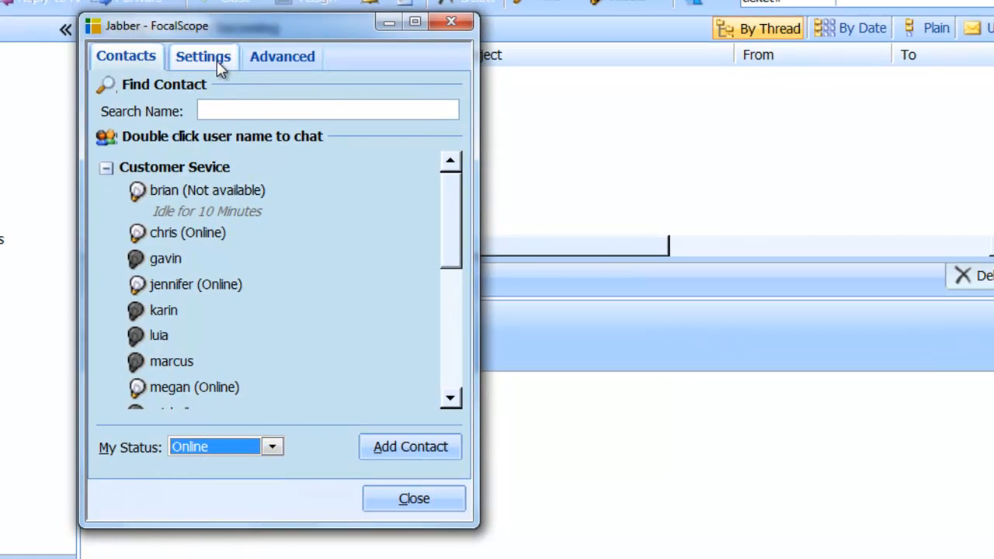
pyautogui.click(204, 56)
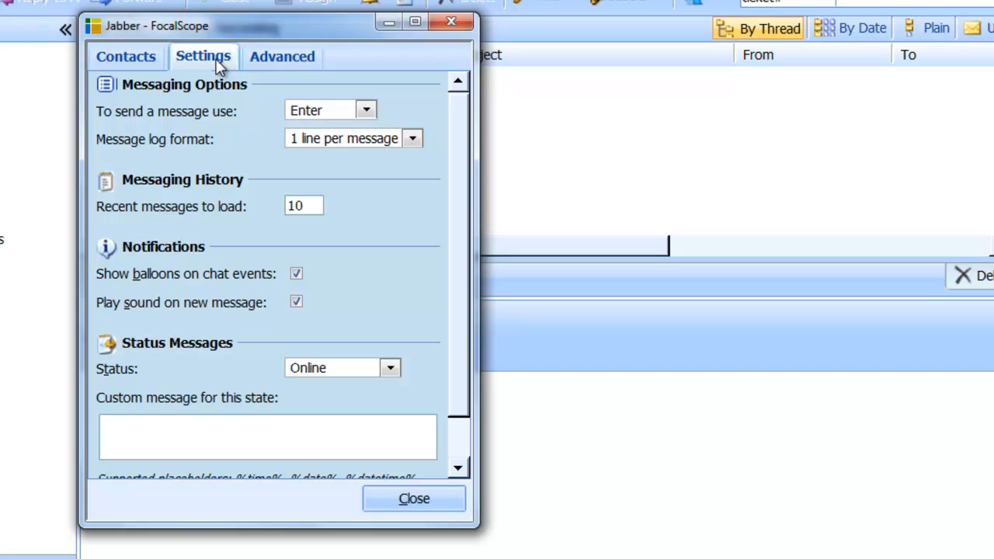
pyautogui.moveTo(282, 56)
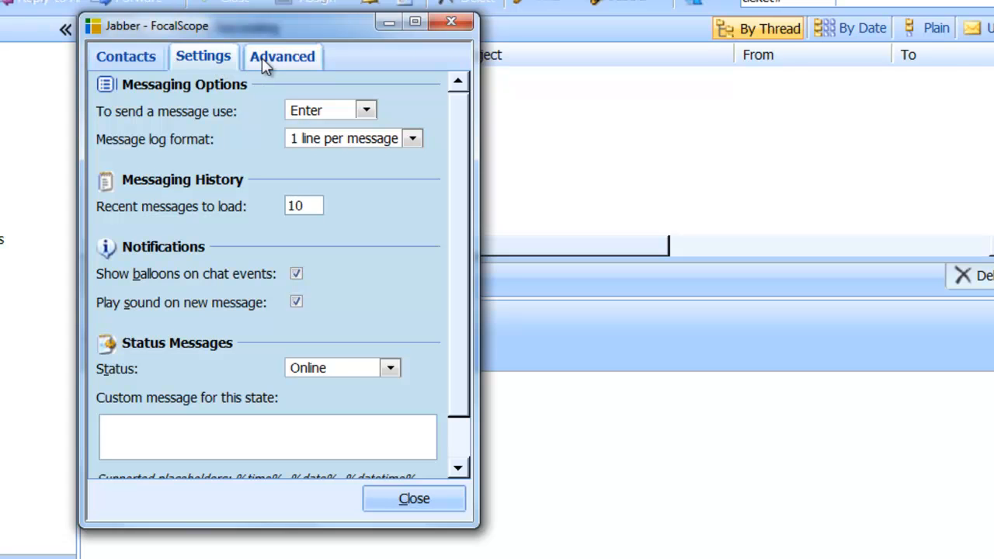
pyautogui.click(282, 56)
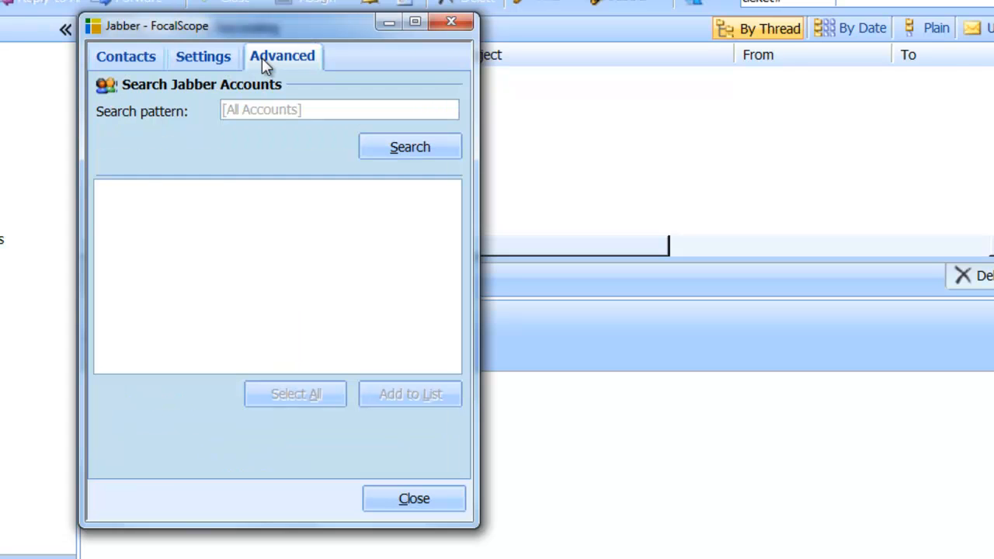
pyautogui.click(412, 498)
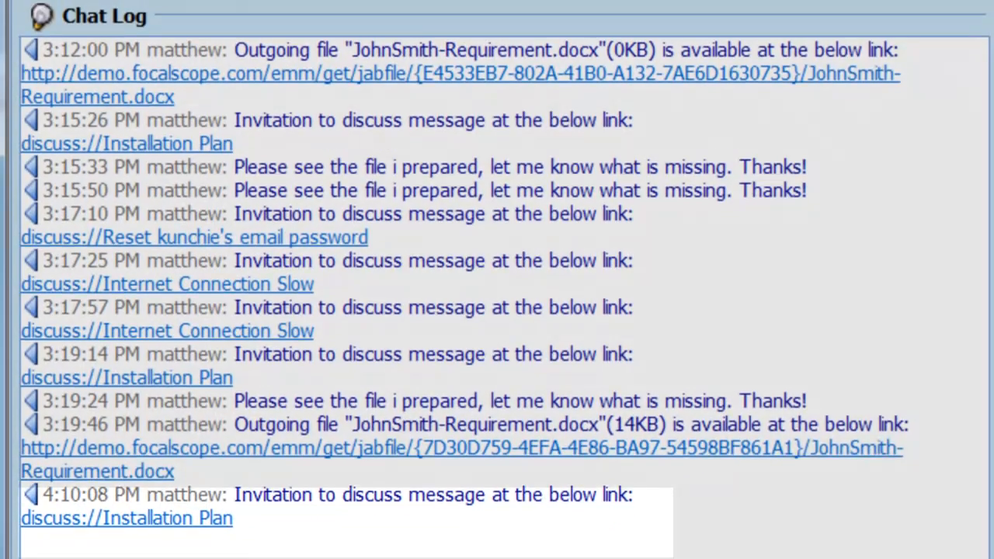
# Step: Send the message 'Please see the file i prepared, let me know what is missing. Thanks!'
pyautogui.scroll(-3)
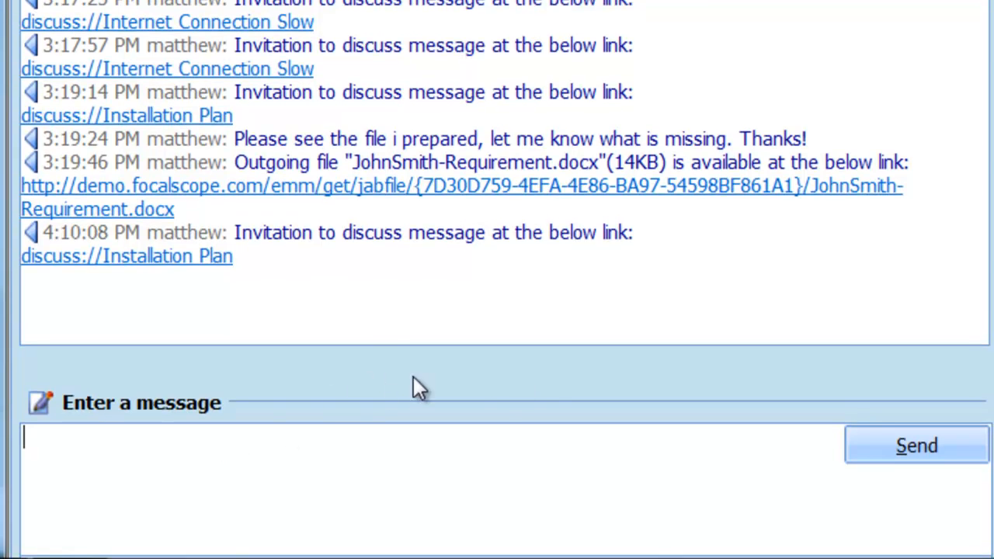
pyautogui.write('Please see the file i prepared, let me know what is missing. Thanks!')
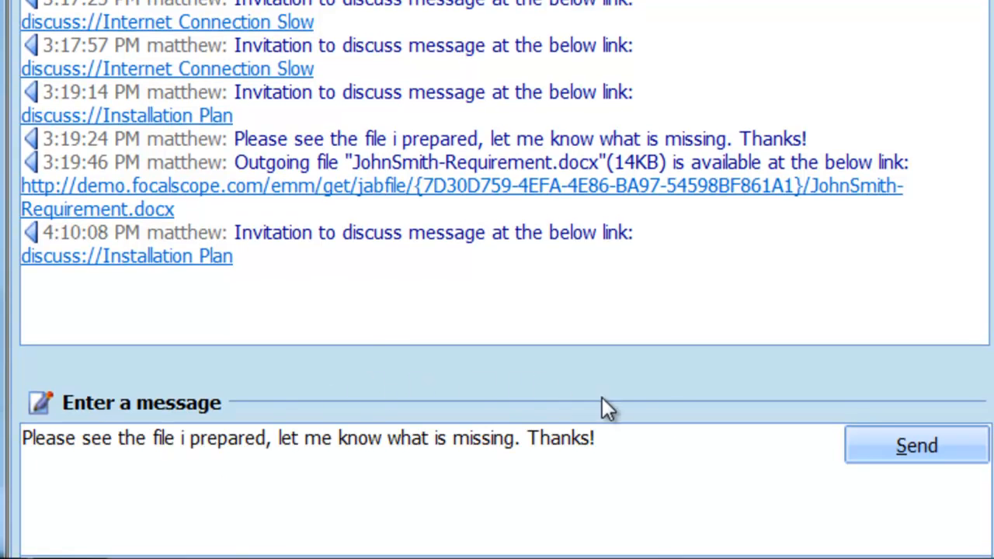
pyautogui.click(916, 444)
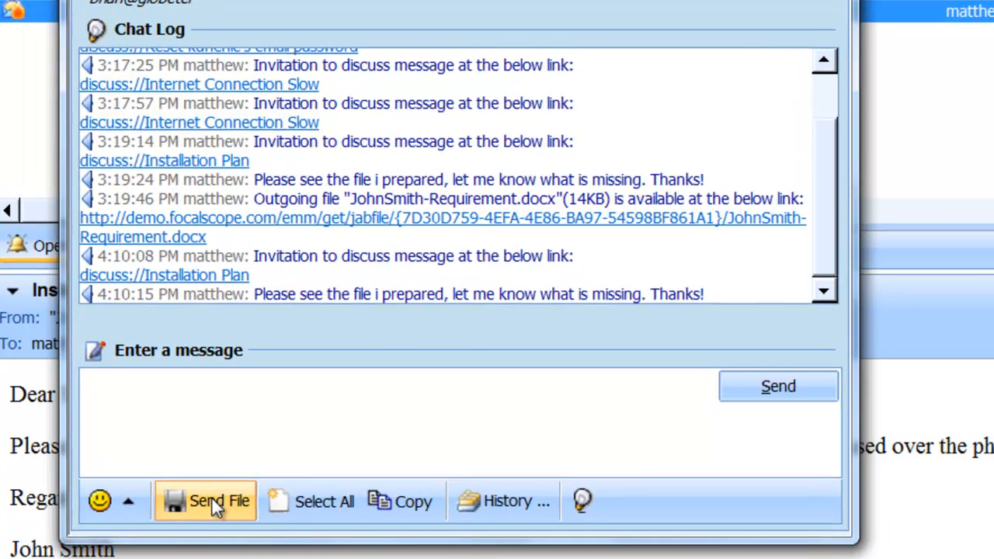
# Step: Send the JohnSmith-Requirement document, reply 'Sure, T', and close the chat window
pyautogui.click(205, 500)
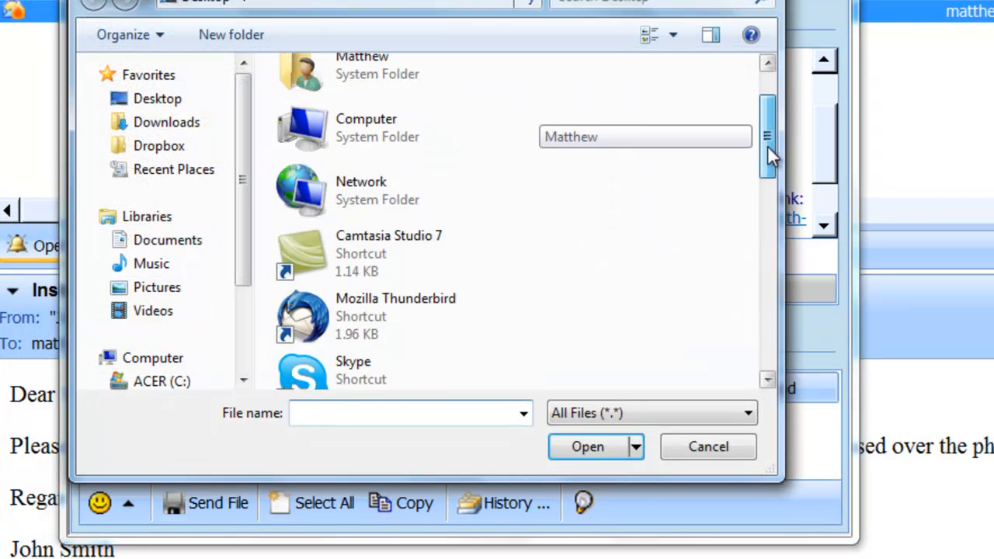
pyautogui.click(406, 360)
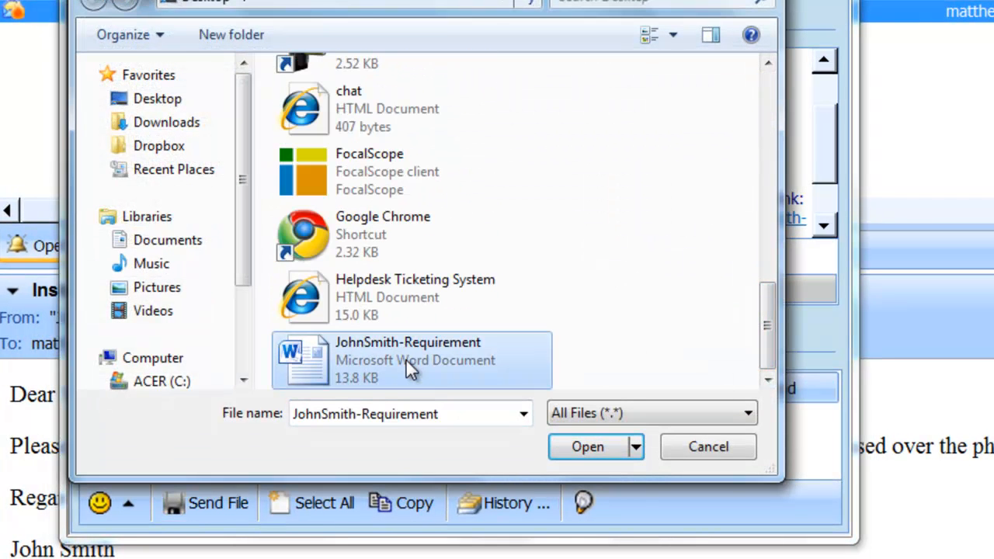
pyautogui.click(587, 447)
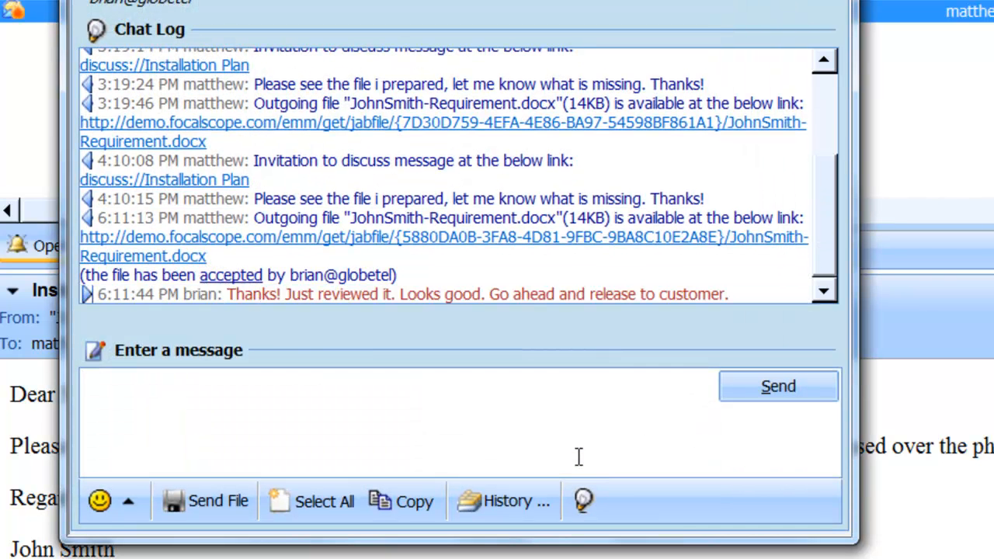
pyautogui.write('Sure, T')
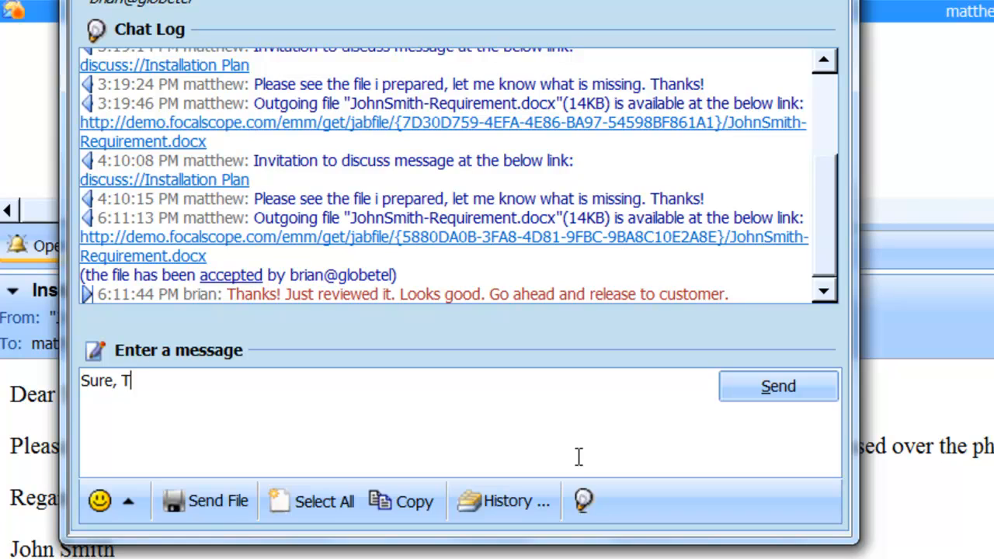
pyautogui.click(776, 385)
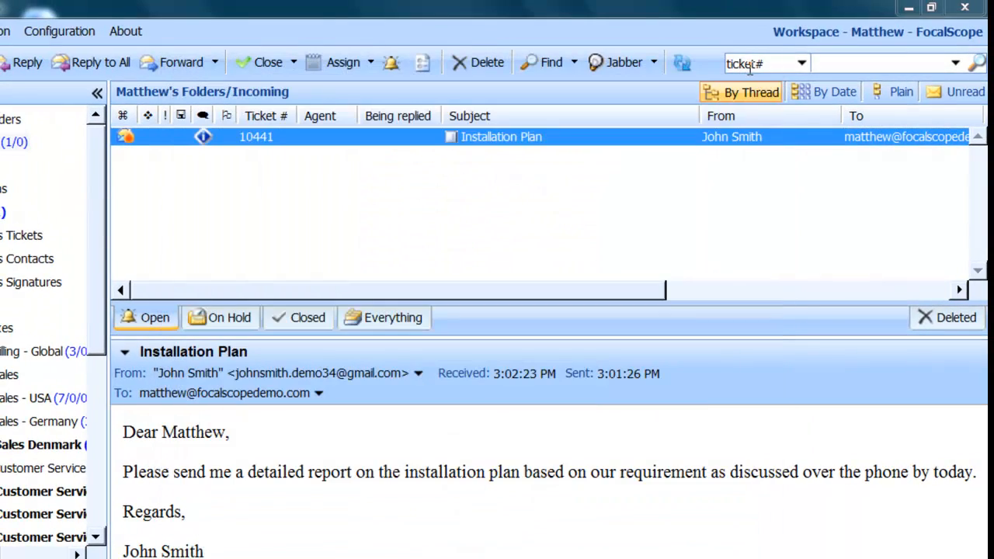
pyautogui.click(202, 137)
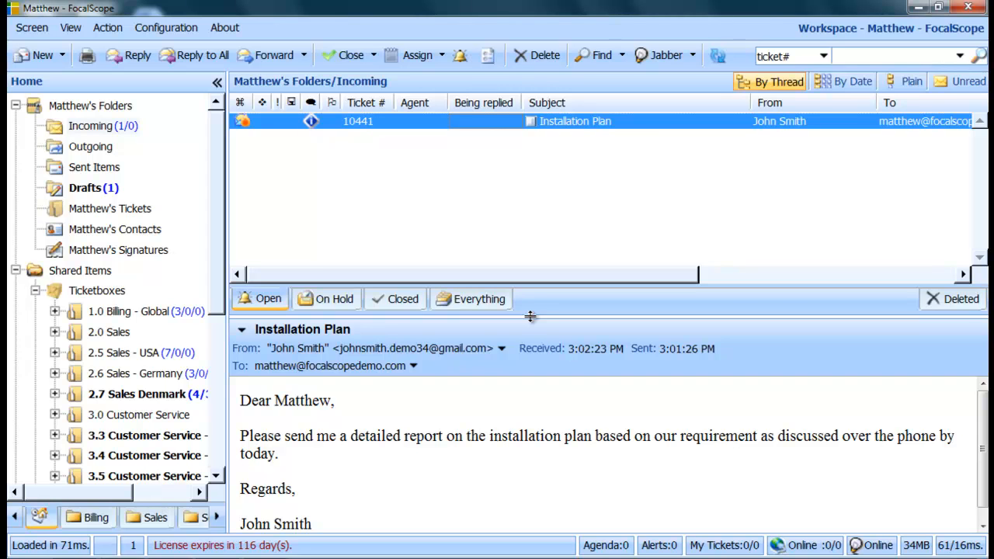
pyautogui.moveTo(159, 146)
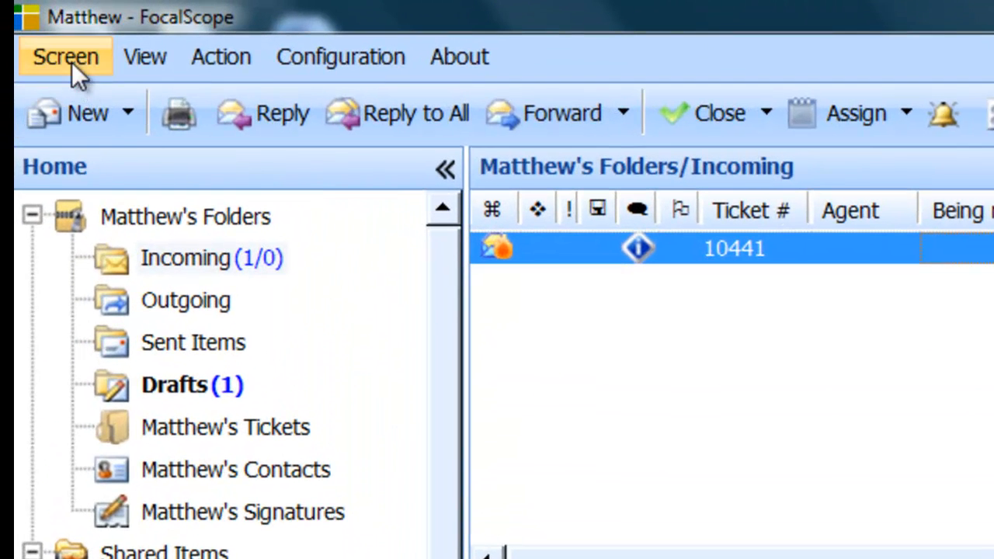
# Step: Switch to the Administration screen and show the Jabber server parameters page
pyautogui.click(65, 56)
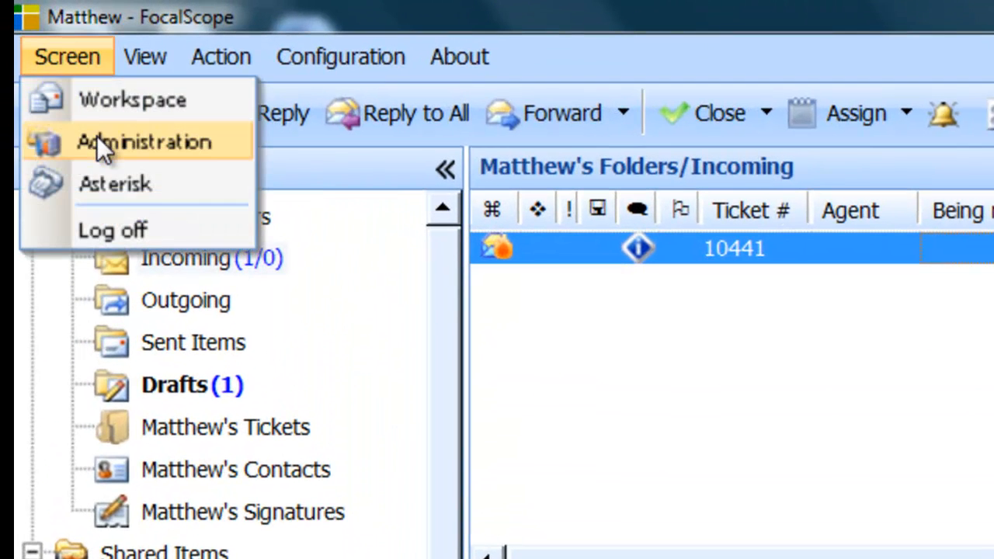
pyautogui.click(143, 143)
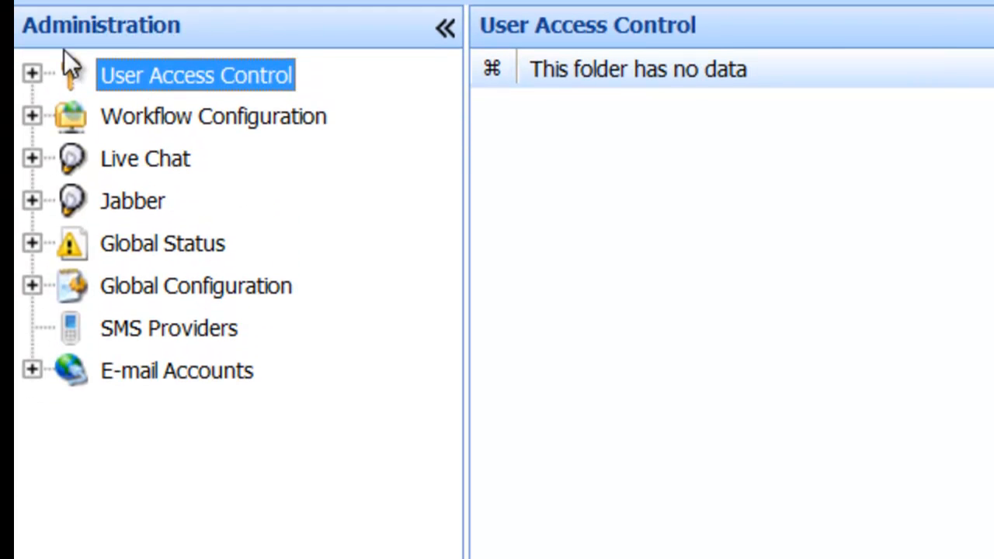
pyautogui.moveTo(43, 210)
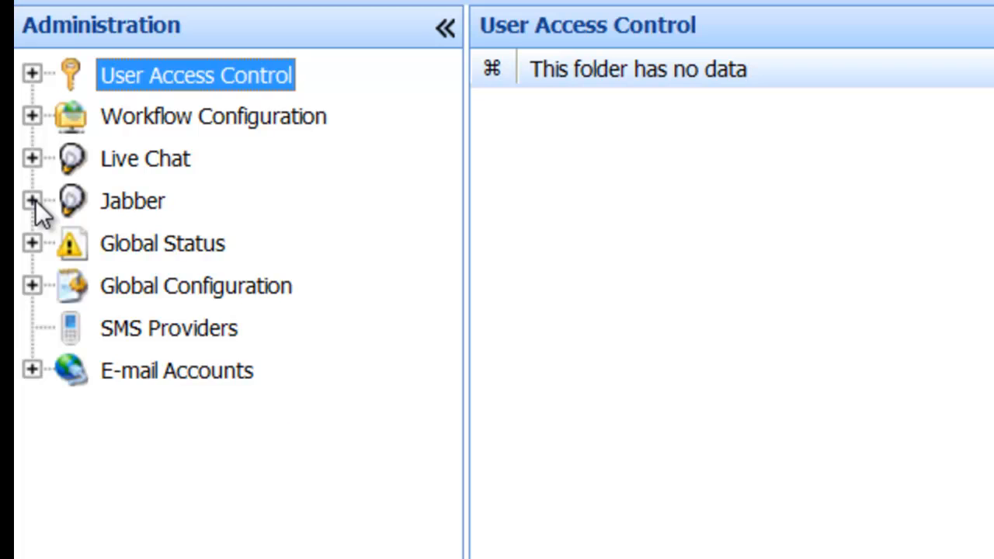
pyautogui.click(33, 200)
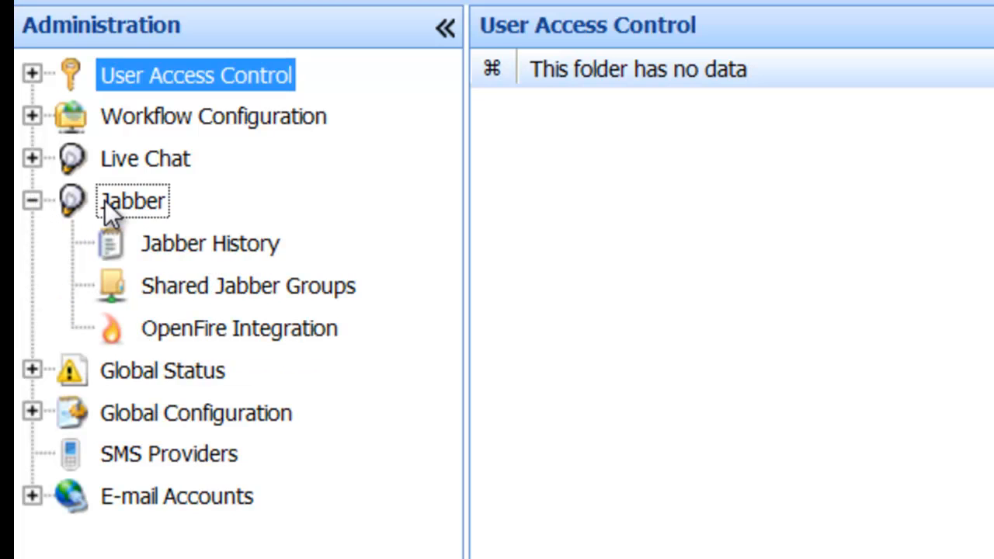
pyautogui.click(132, 201)
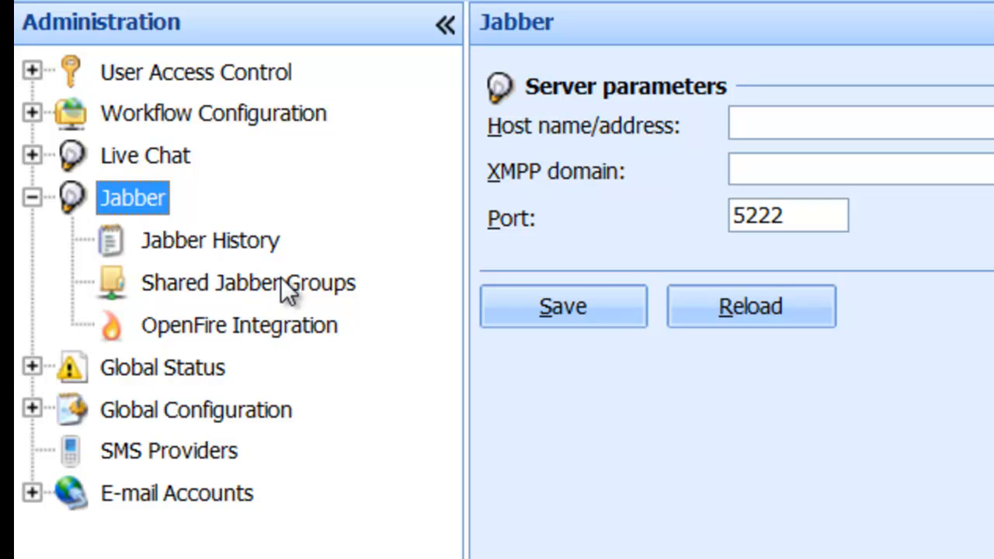
pyautogui.moveTo(310, 345)
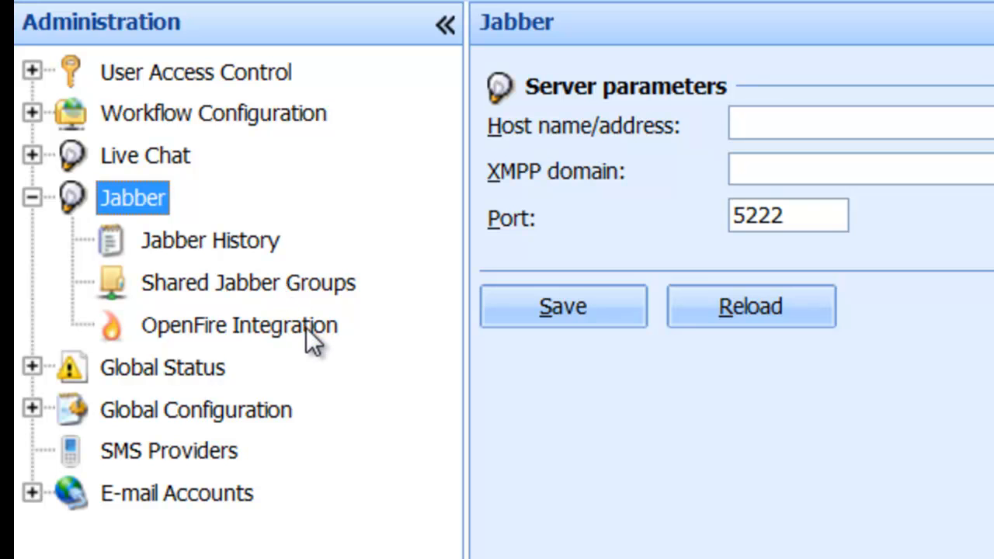
pyautogui.moveTo(380, 302)
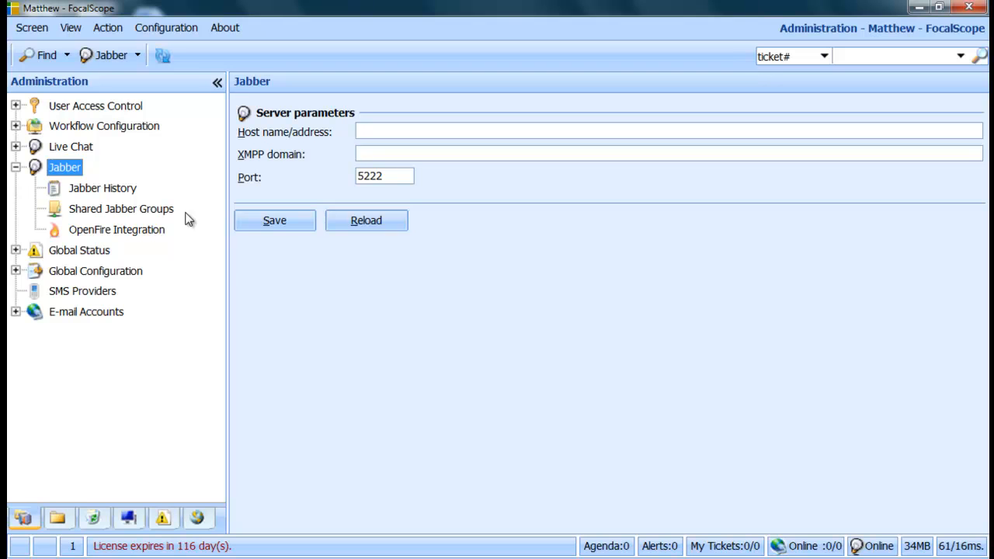
pyautogui.moveTo(191, 6)
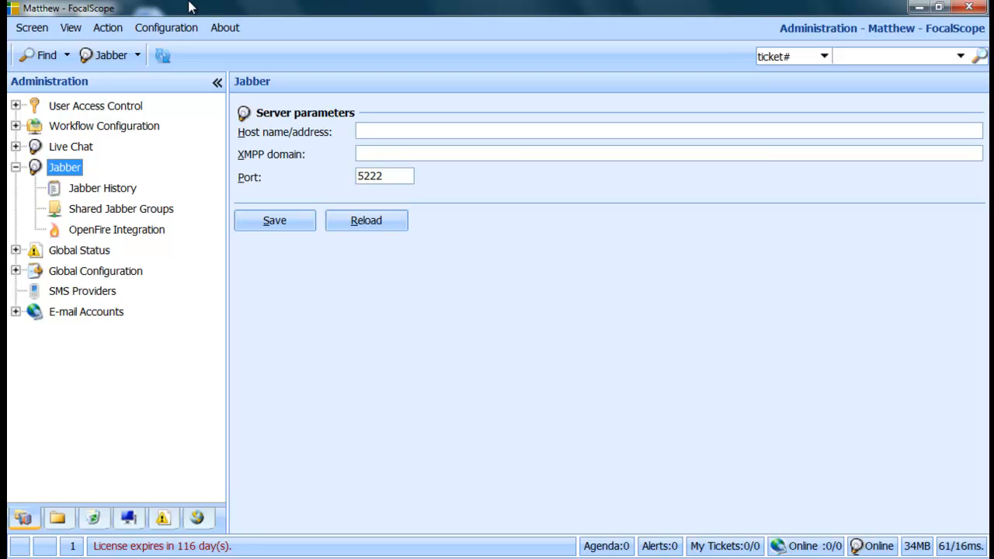